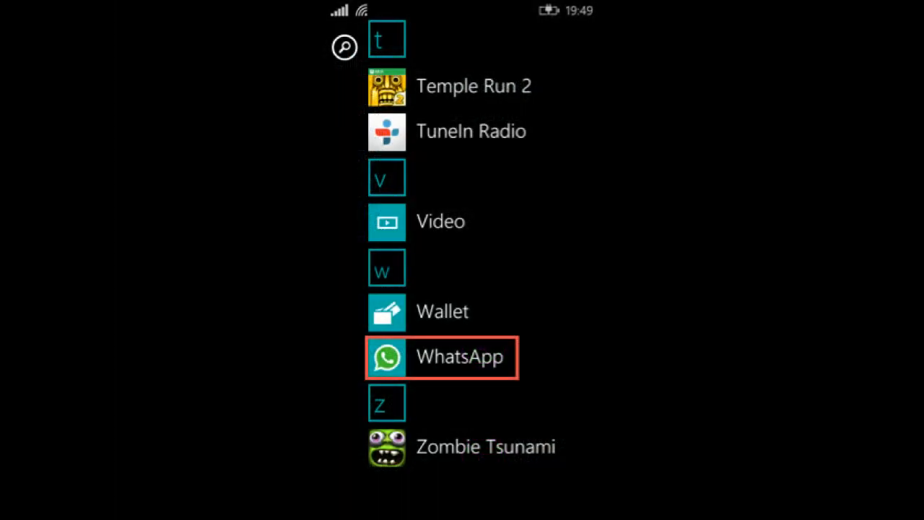
Step: Launch WhatsApp from the W section of the phone's app list
left_click(385, 357)
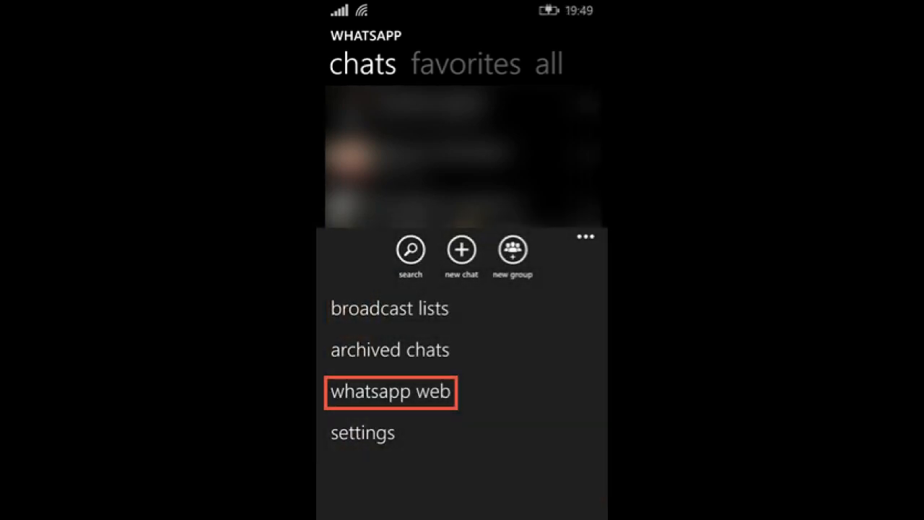
Step: Choose 'whatsapp web' from the menu and aim the camera at the computer's QR code
left_click(392, 392)
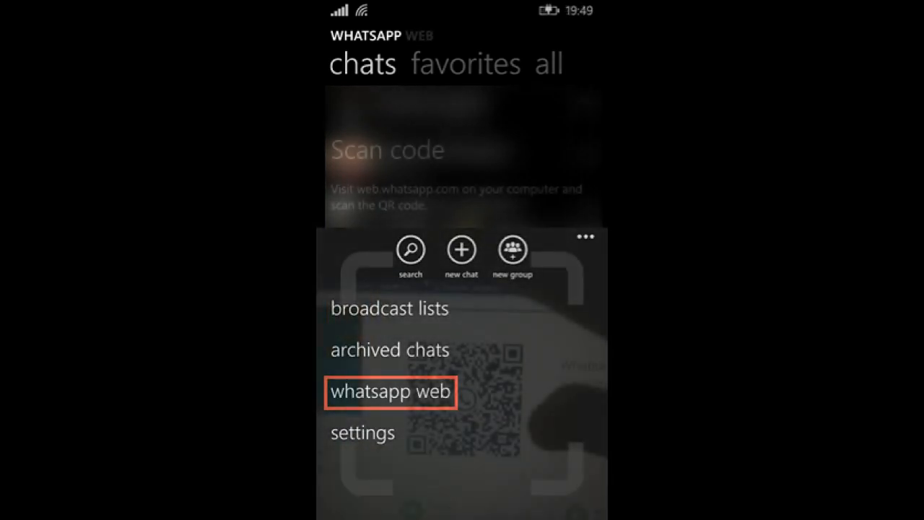
left_click(390, 393)
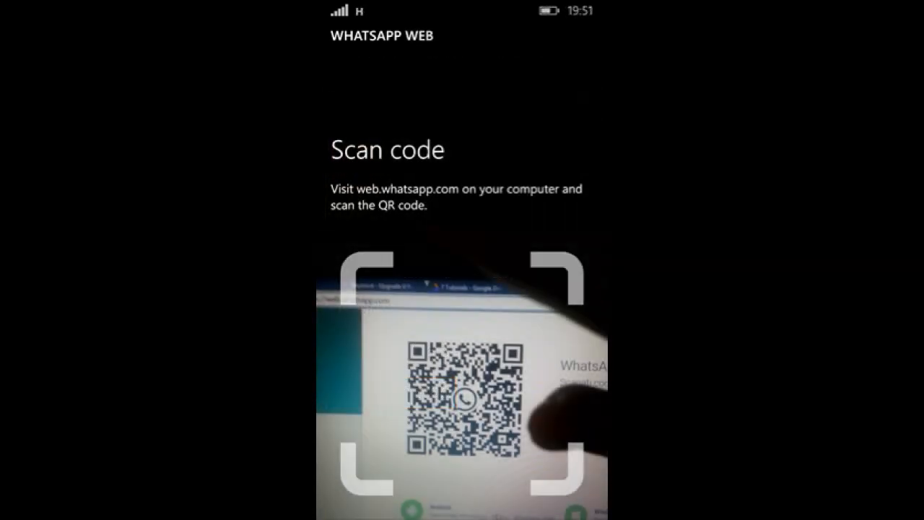